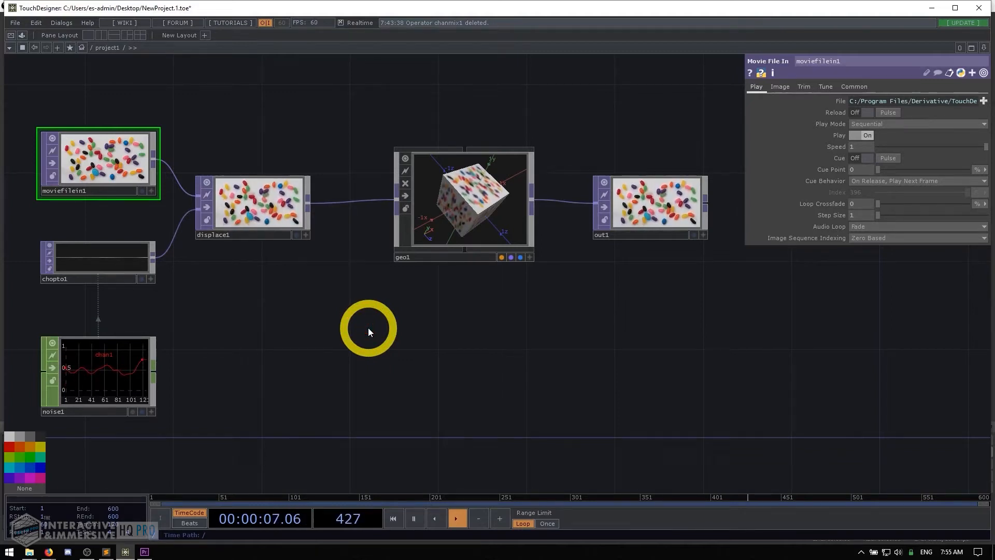
pyautogui.moveTo(451, 151)
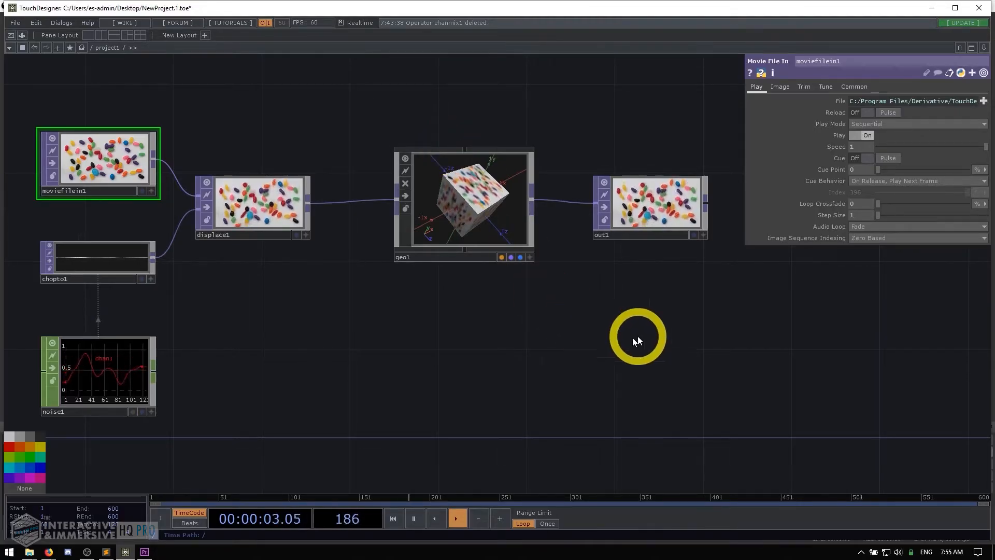
pyautogui.moveTo(530, 381)
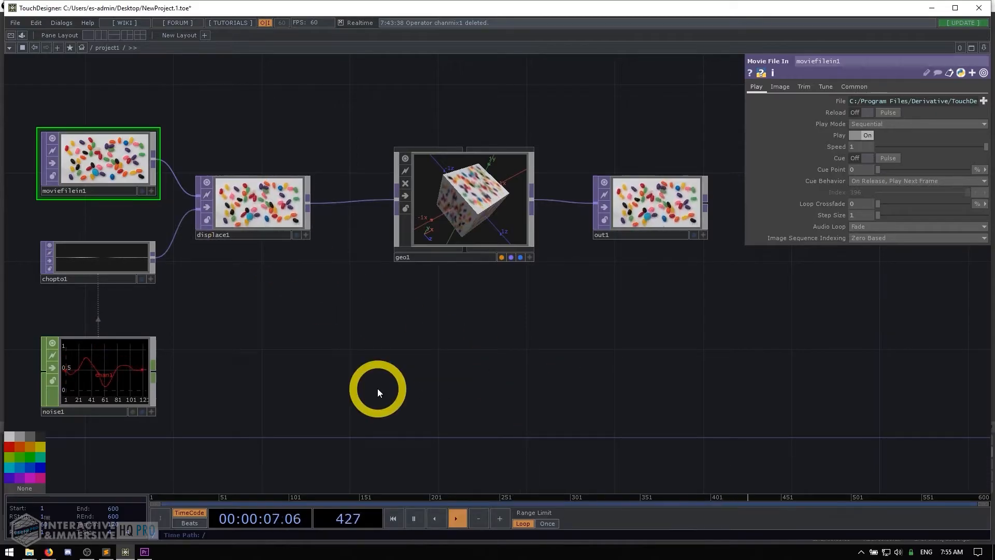
pyautogui.moveTo(336, 367)
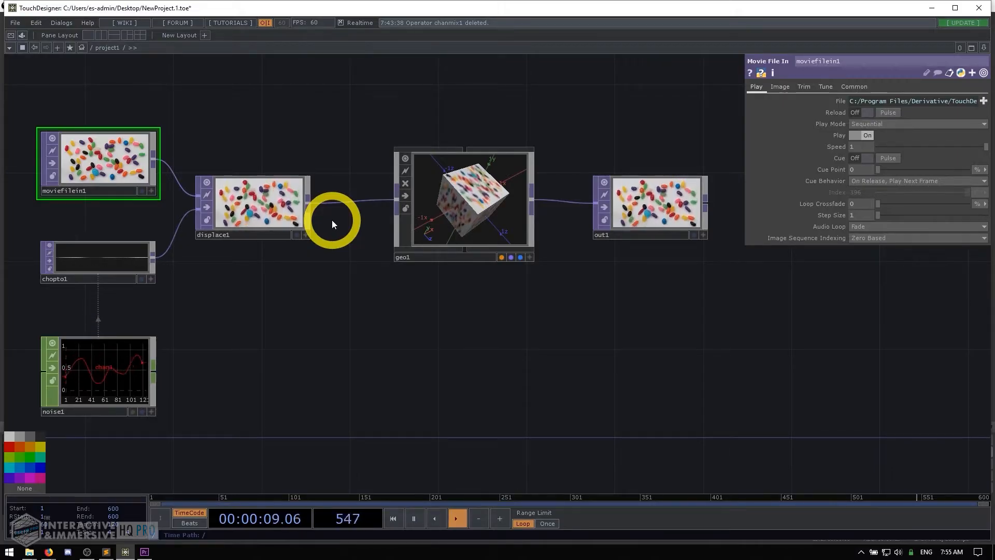
pyautogui.moveTo(375, 361)
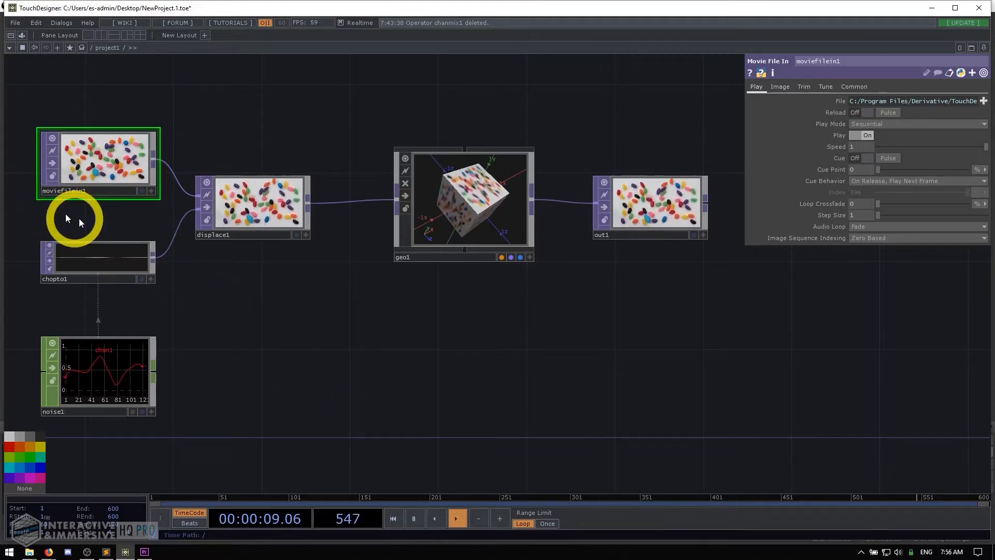
pyautogui.moveTo(436, 379)
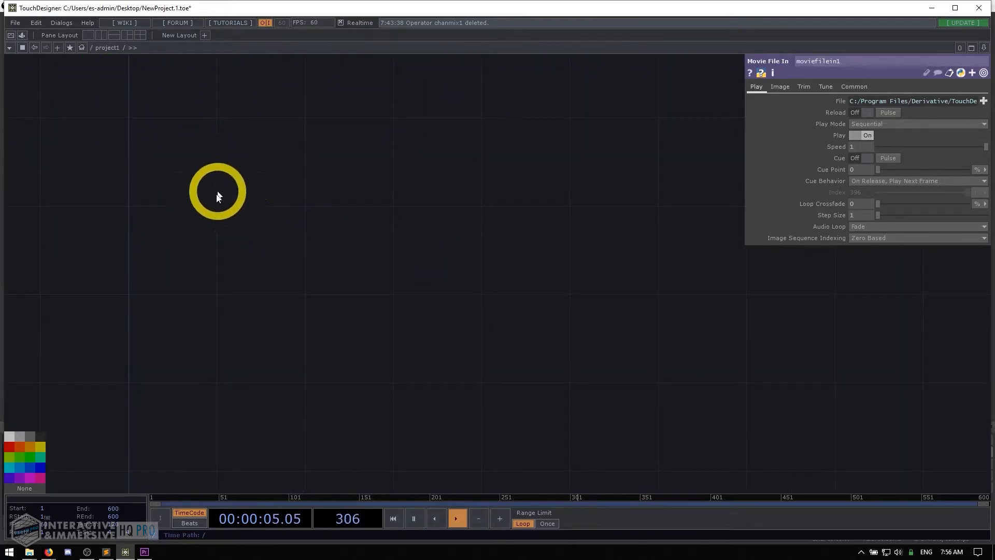
# Step: Bring up the operator list to create a Movie File In TOP with the banana clip
pyautogui.press('Tab')
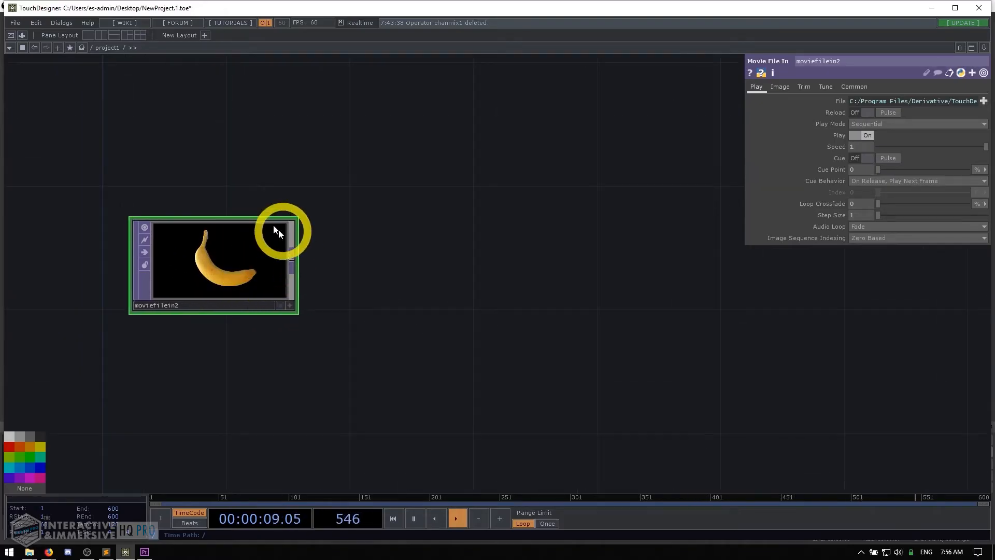
pyautogui.moveTo(365, 212)
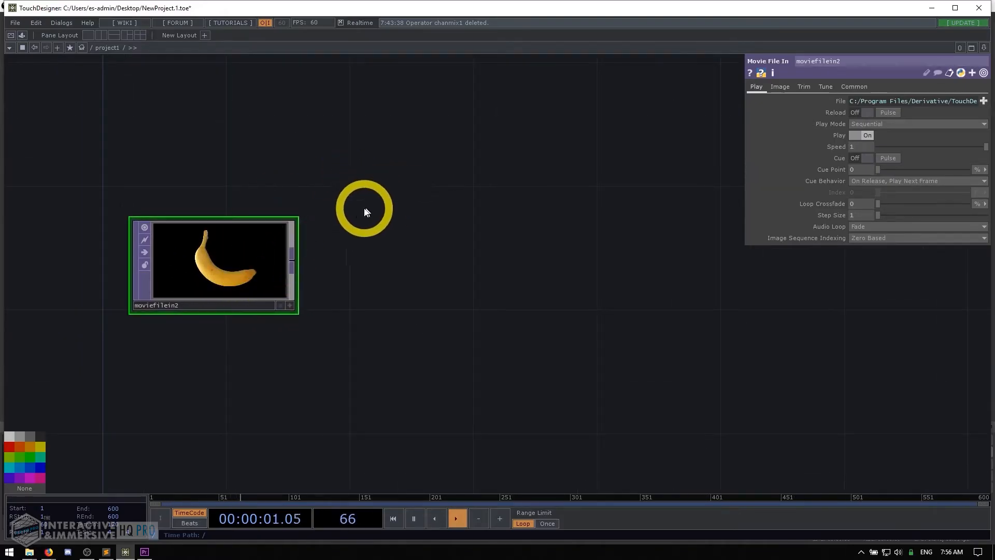
pyautogui.moveTo(527, 249)
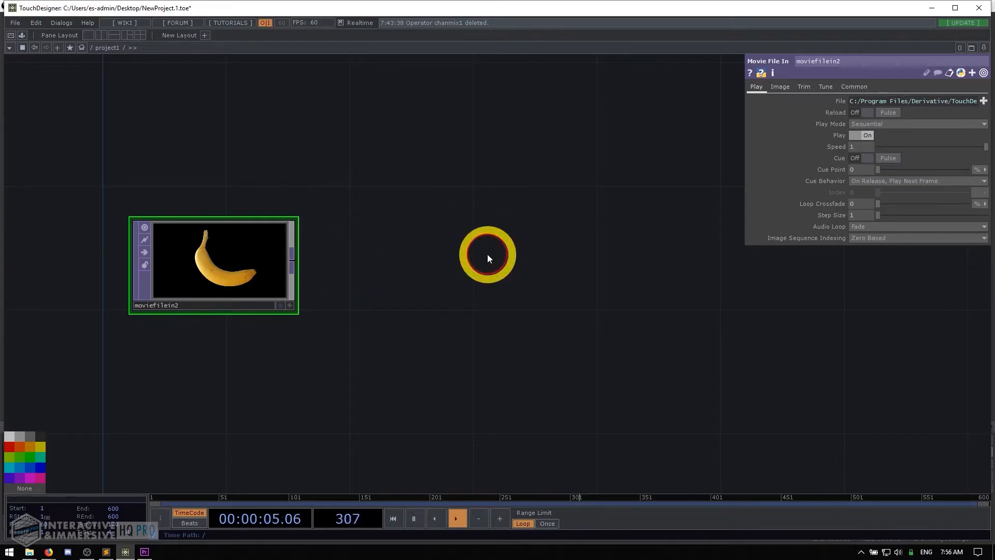
# Step: Bring up the operator list to create an Edge TOP beside moviefilein2
pyautogui.doubleClick(487, 259)
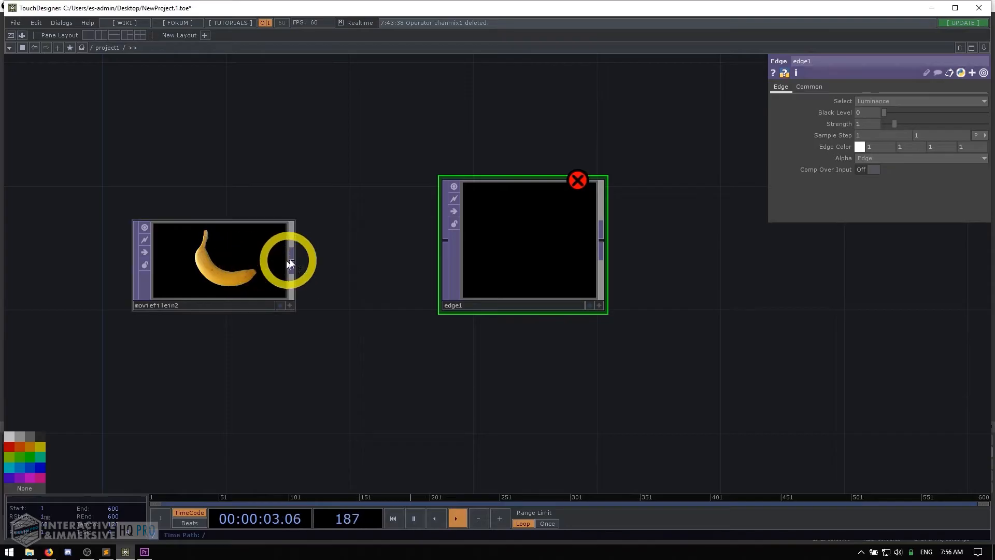
pyautogui.moveTo(322, 189)
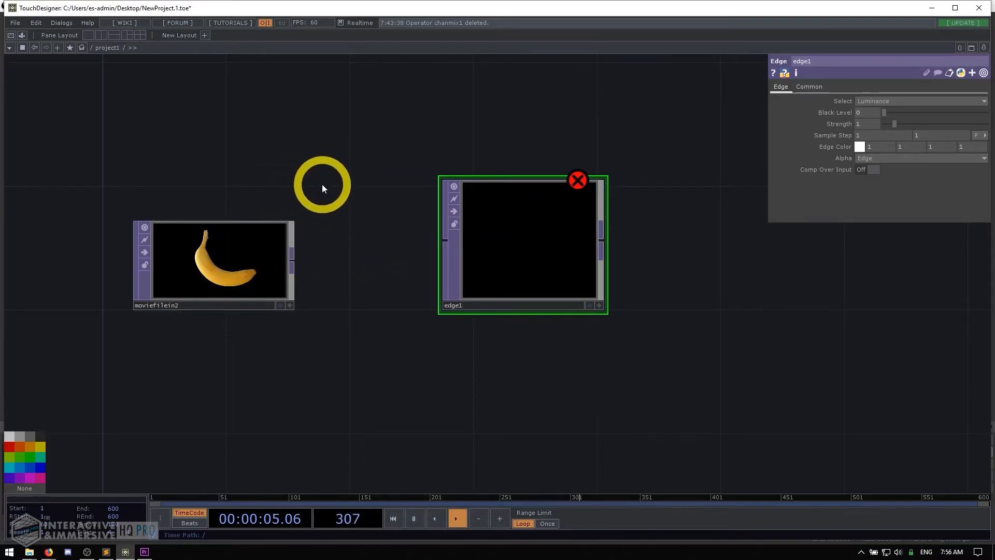
pyautogui.moveTo(295, 271)
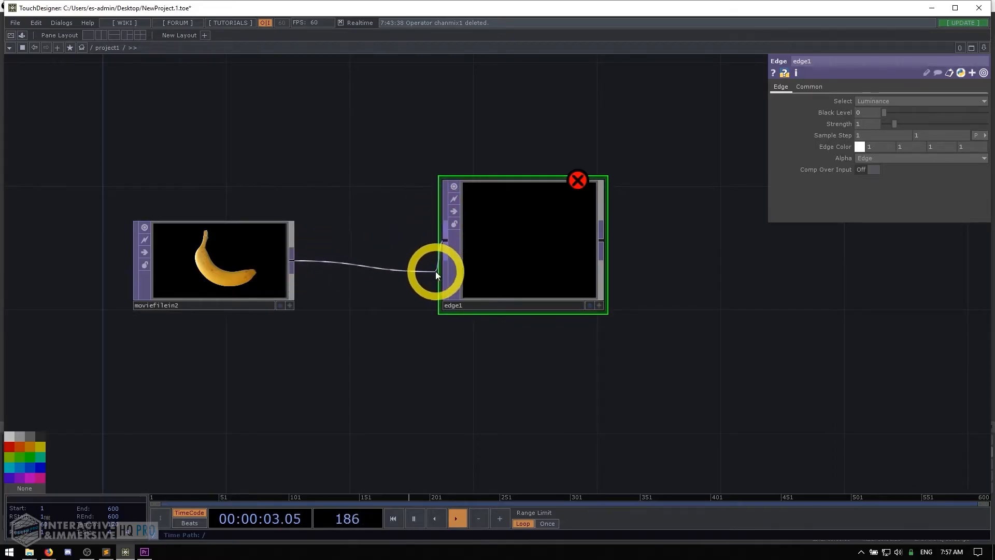
pyautogui.moveTo(434, 203)
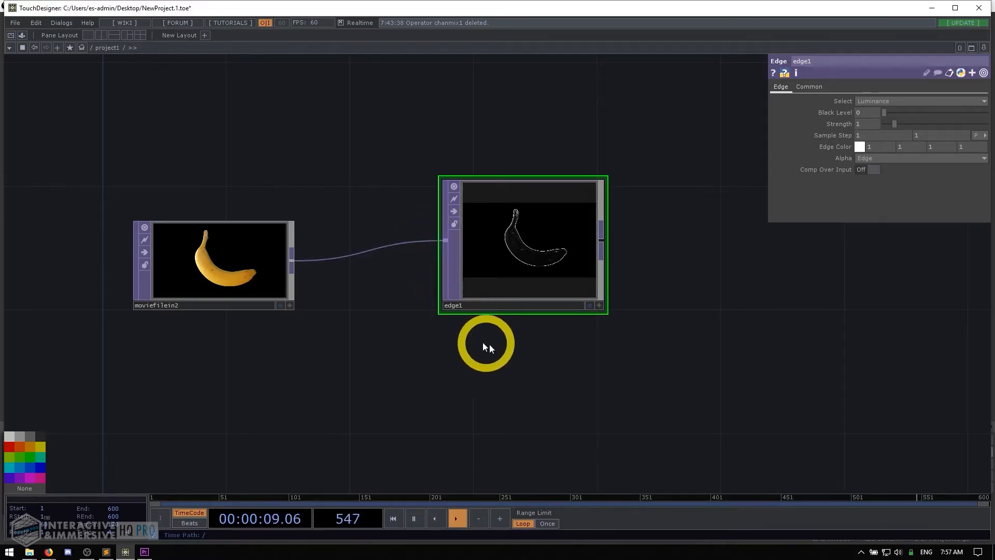
pyautogui.moveTo(669, 181)
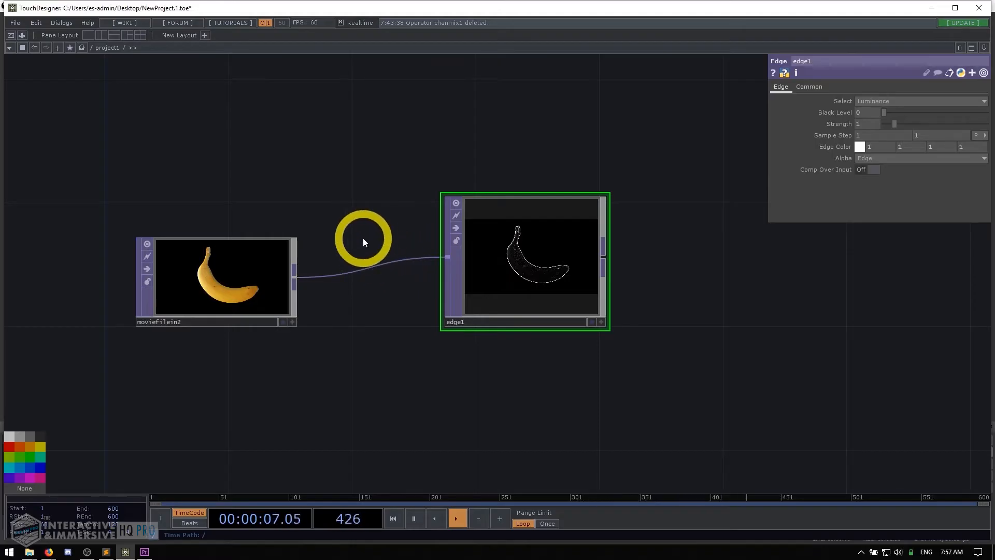
pyautogui.moveTo(356, 232)
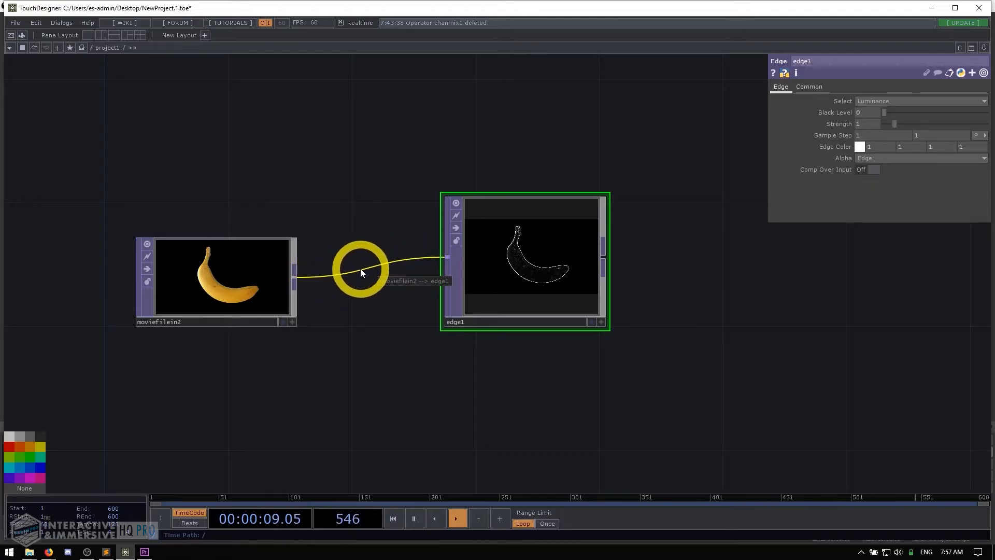
pyautogui.rightClick(361, 269)
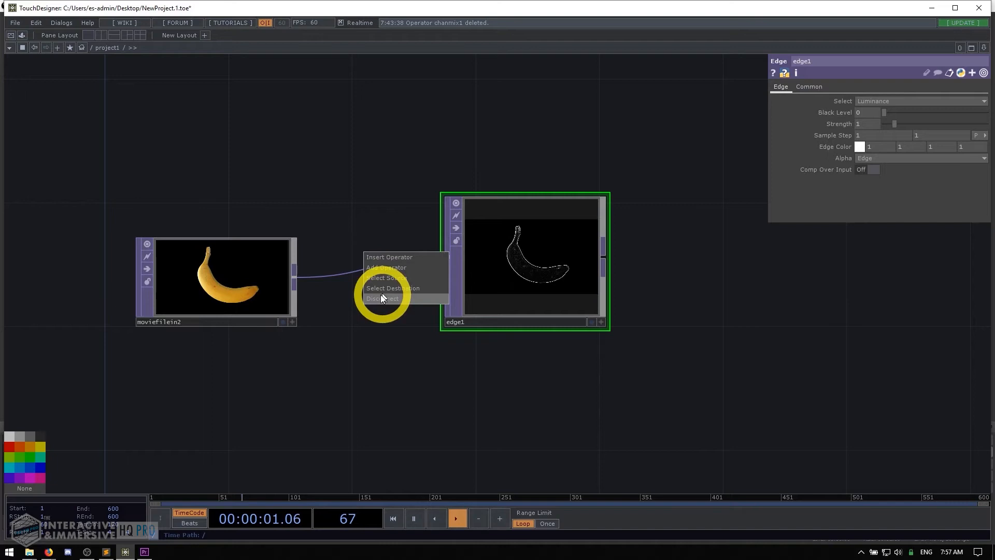
pyautogui.click(383, 297)
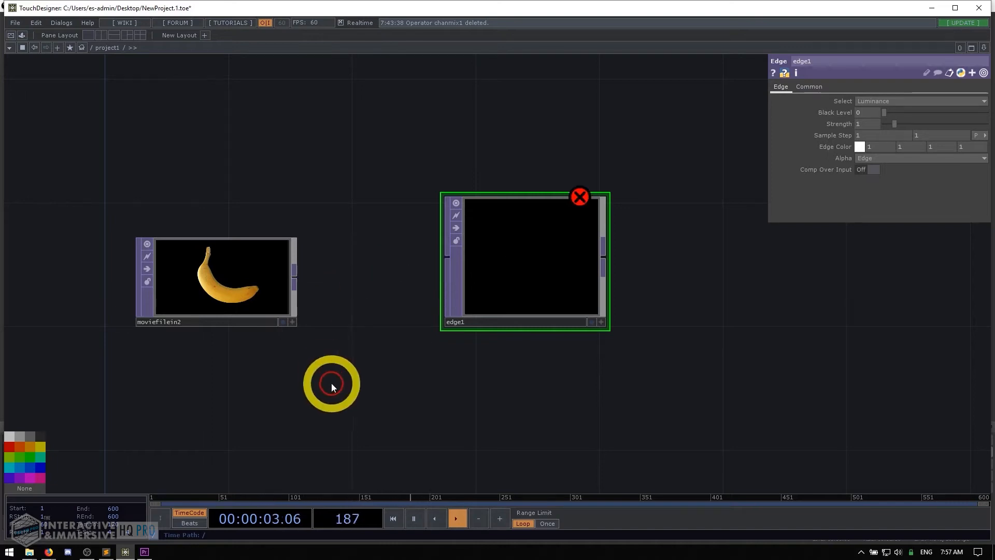
pyautogui.moveTo(335, 235)
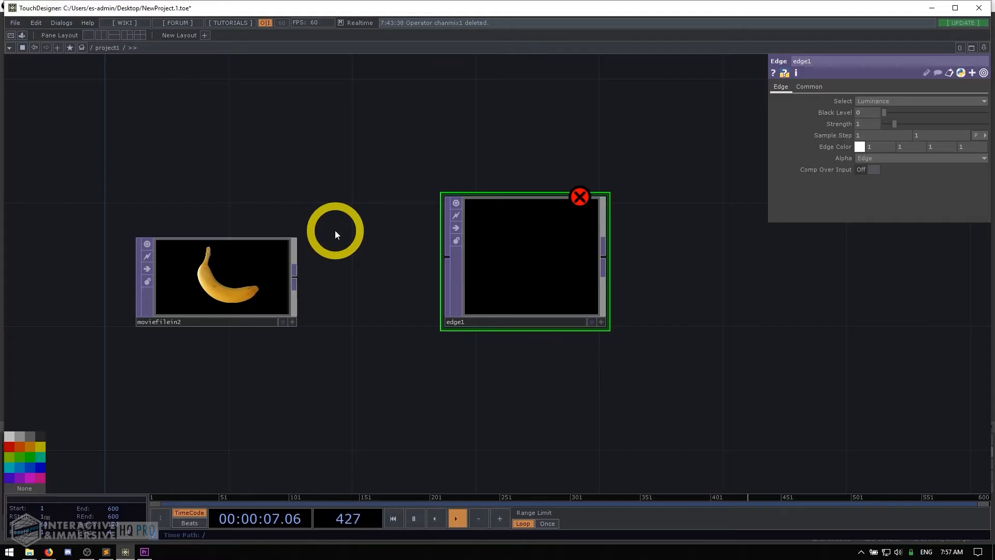
pyautogui.moveTo(301, 220)
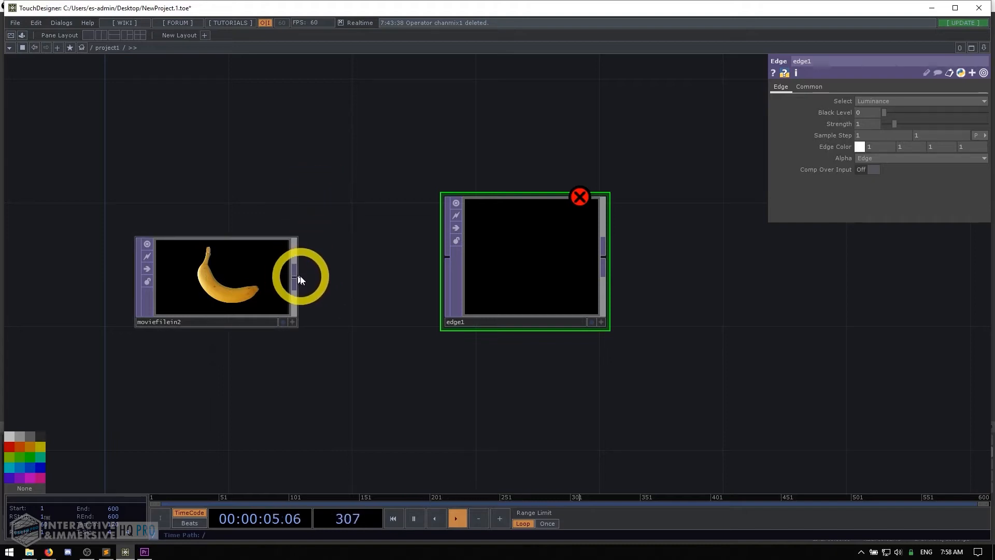
pyautogui.moveTo(309, 282)
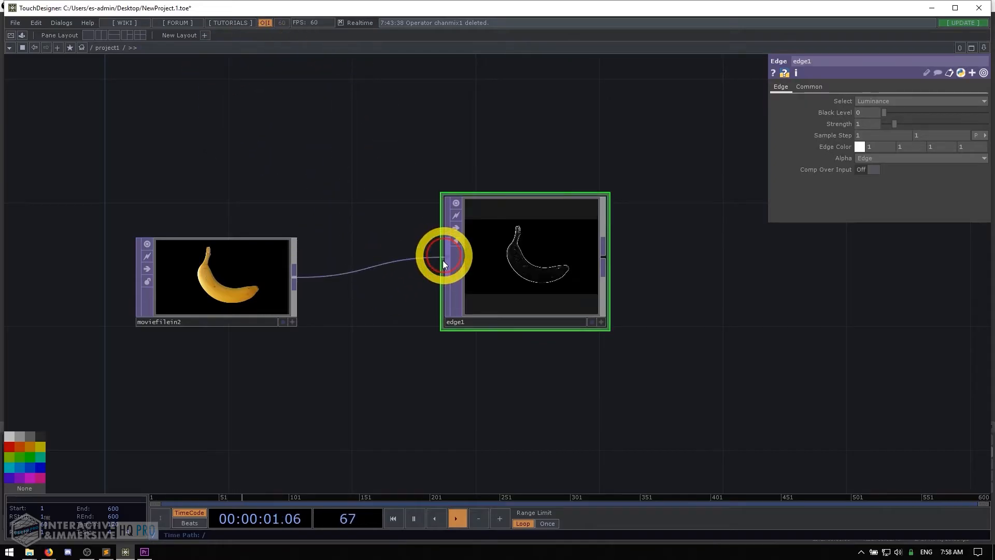
pyautogui.moveTo(671, 344)
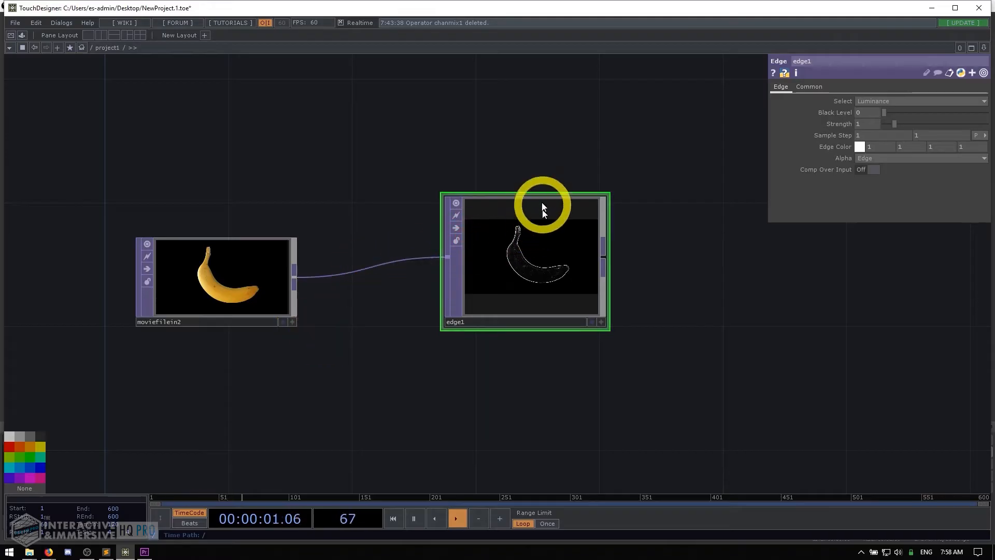
pyautogui.moveTo(449, 258)
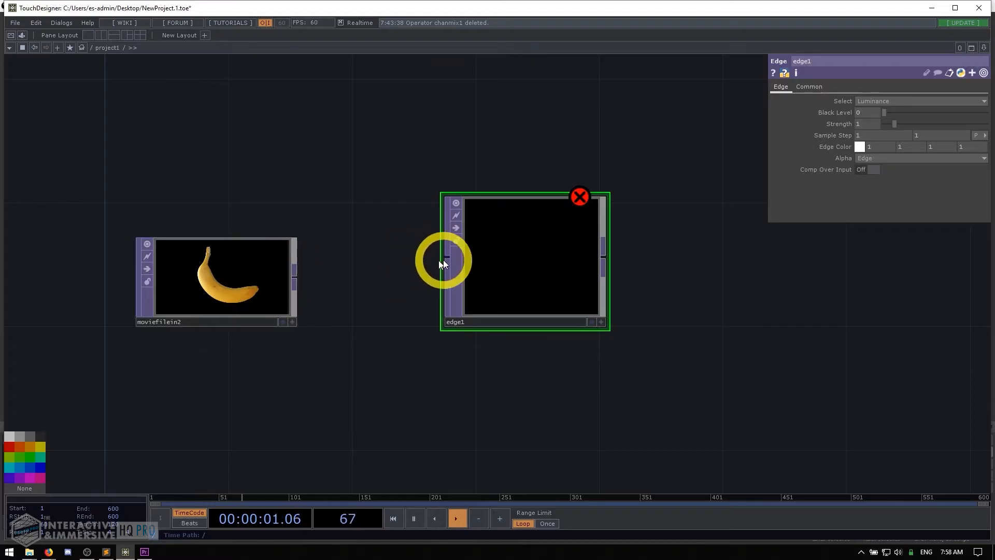
pyautogui.moveTo(425, 281)
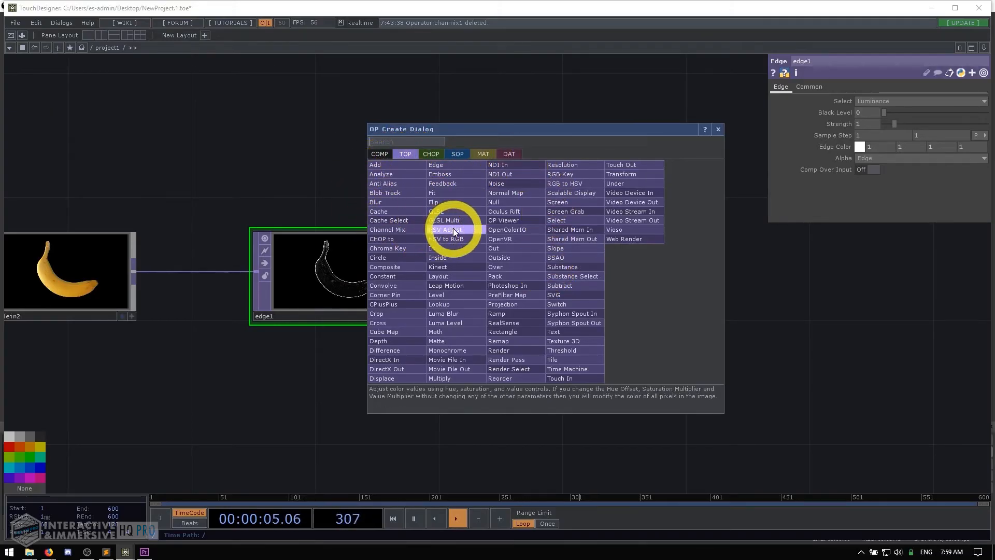
# Step: Add hsvadj1 after edge1, then analyze1 after it with Operation set to Maximum
pyautogui.click(444, 229)
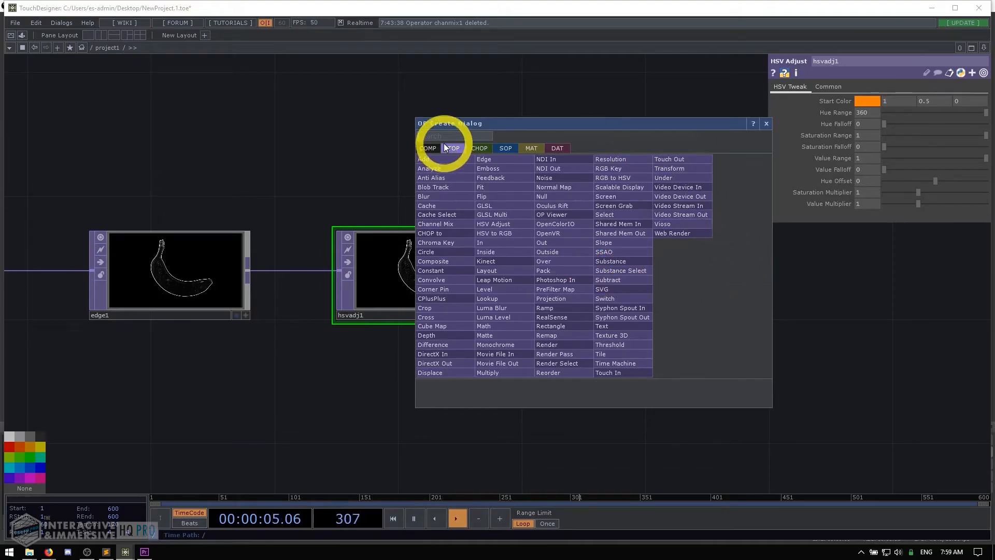
pyautogui.click(426, 159)
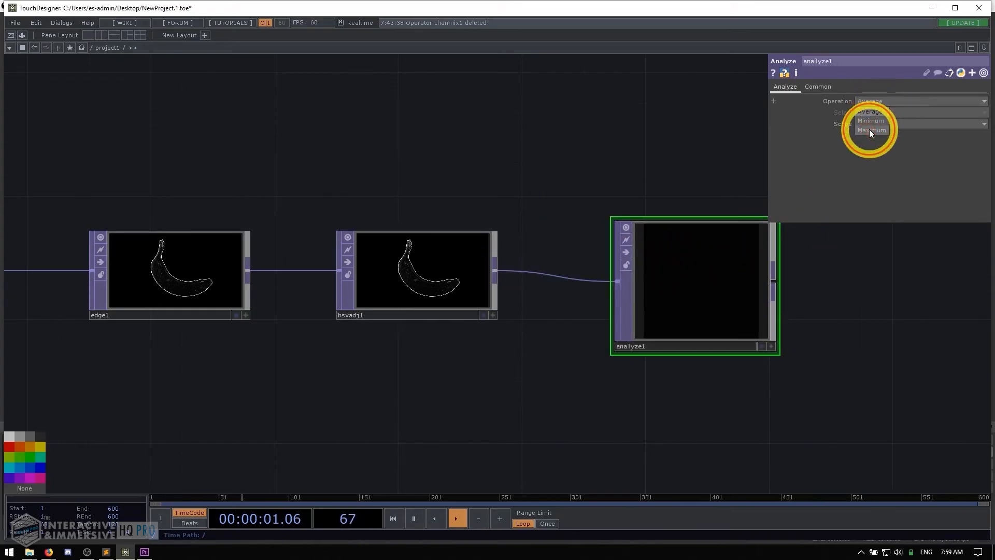
pyautogui.click(871, 129)
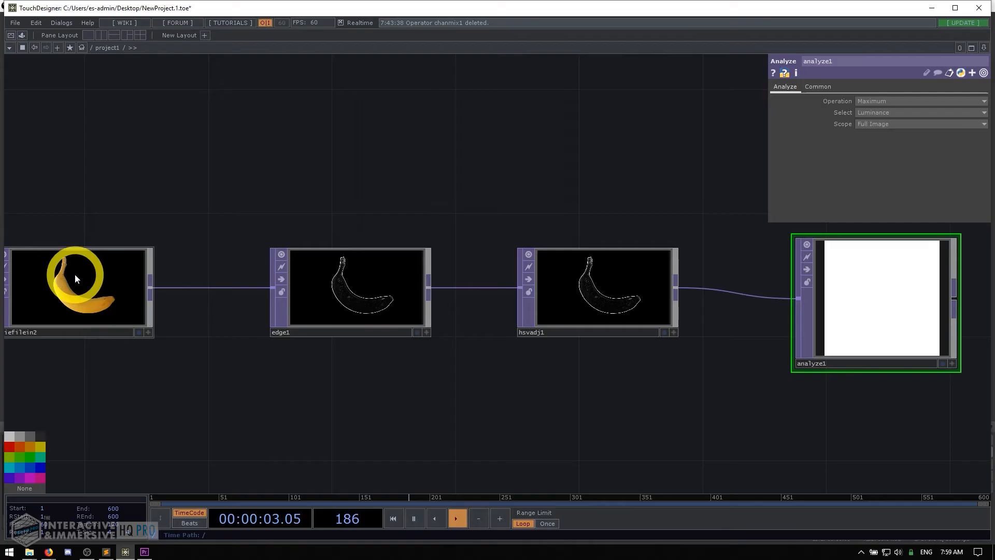
pyautogui.click(75, 290)
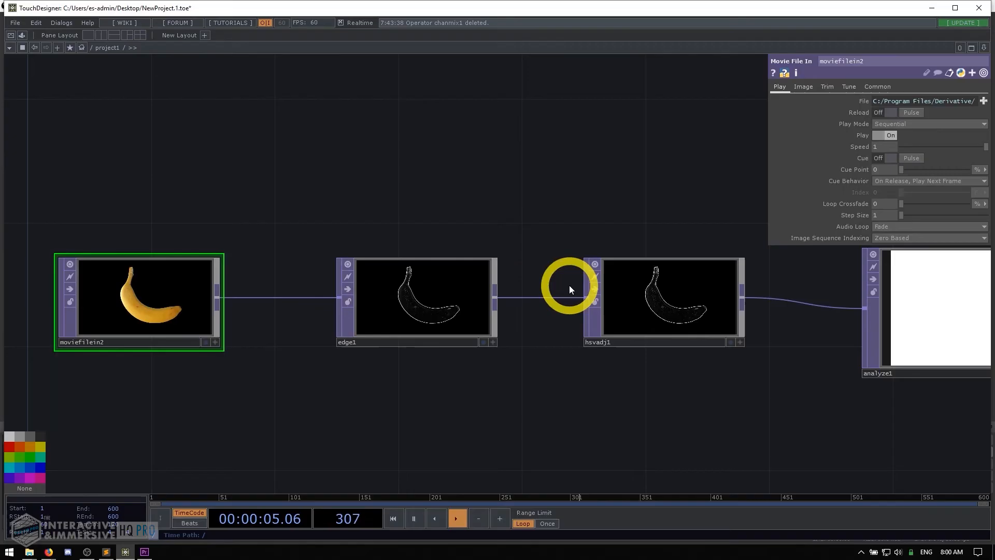
pyautogui.moveTo(545, 401)
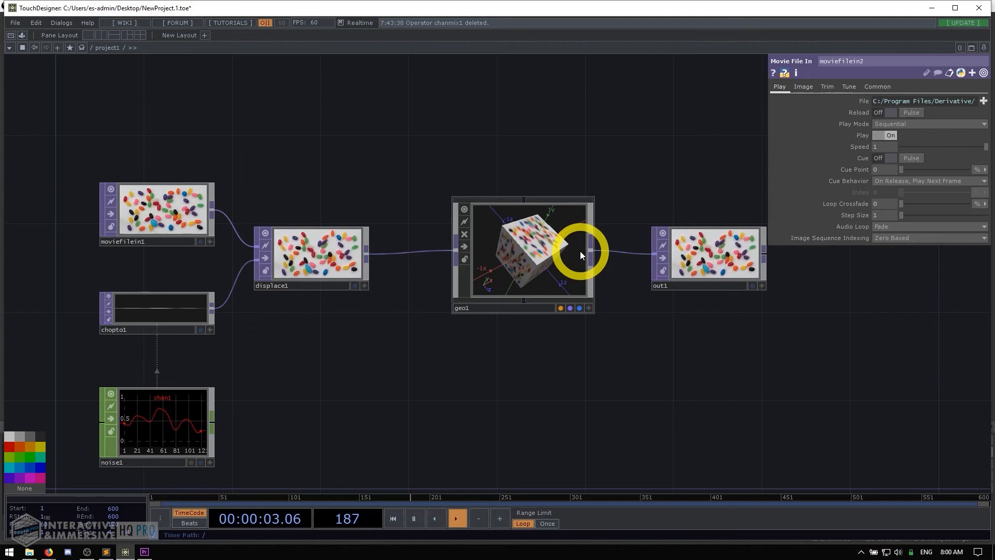
pyautogui.moveTo(679, 415)
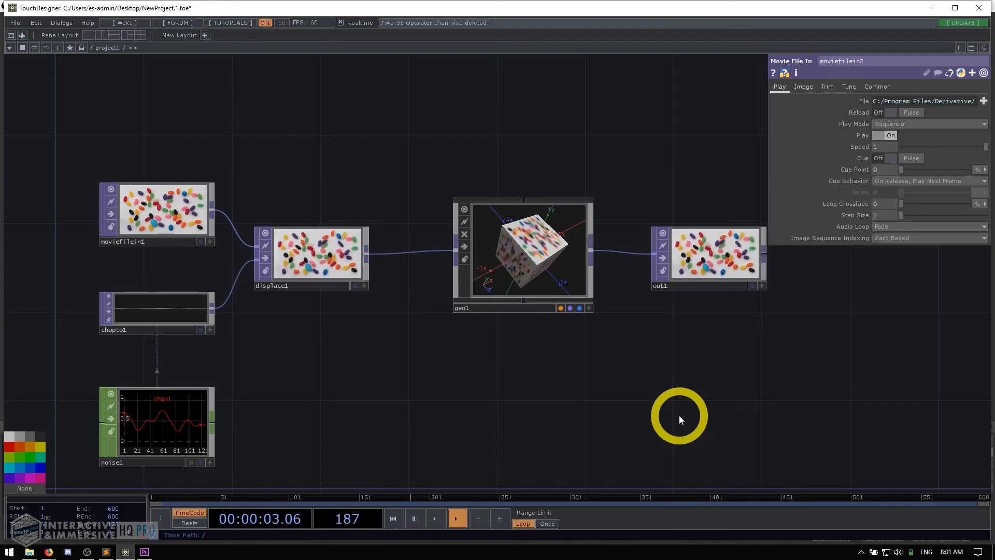
pyautogui.moveTo(187, 174)
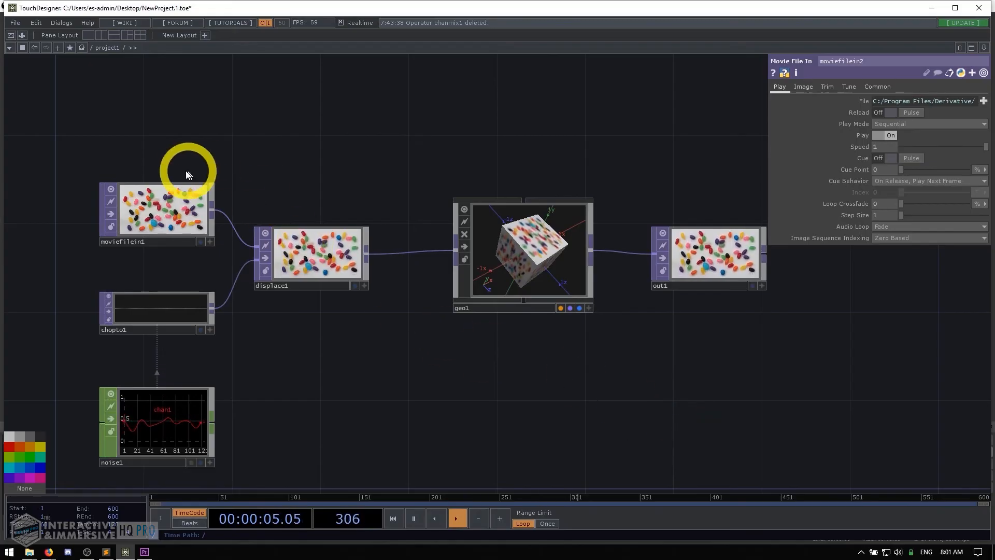